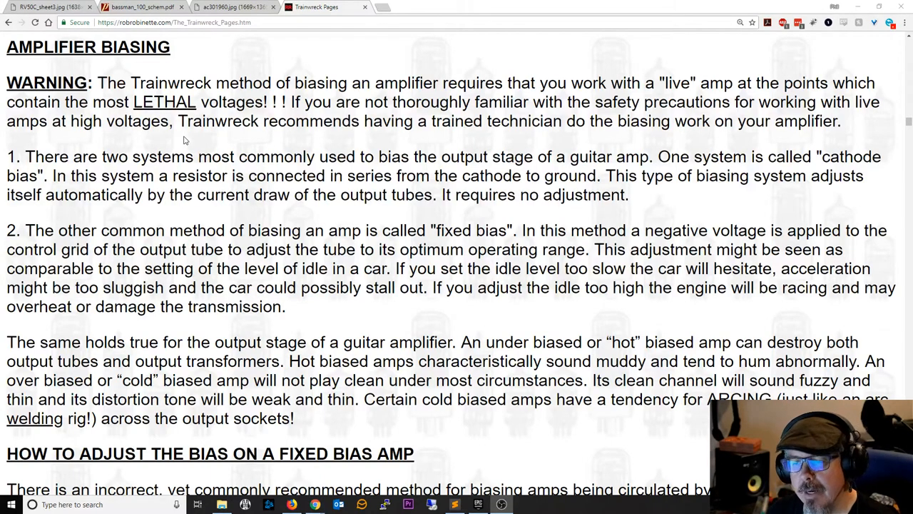
mouse_move(230, 136)
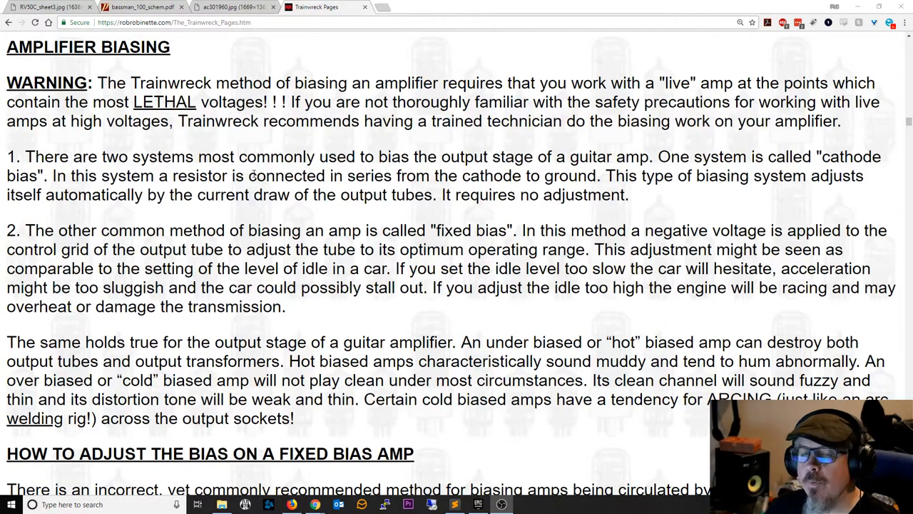
mouse_move(235, 154)
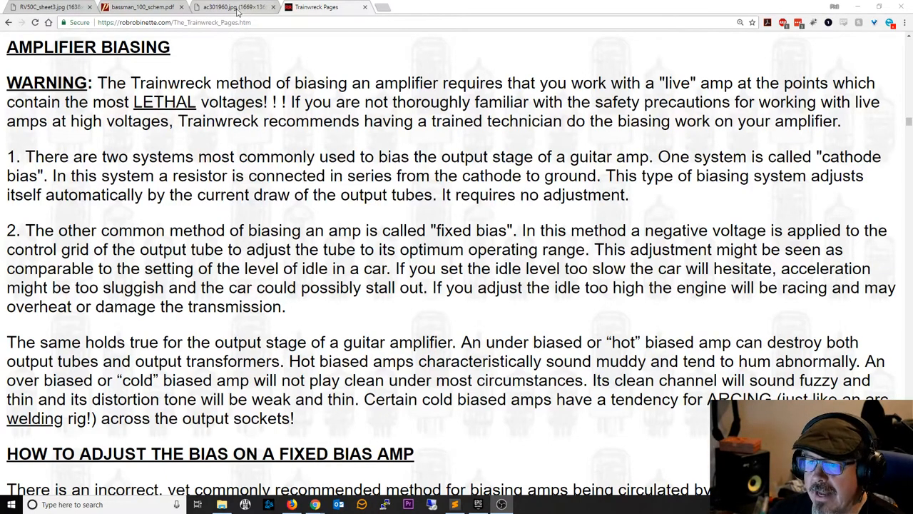
Switch to the ac301960.jpg tab to show the Vox AC30 schematic.
click(221, 8)
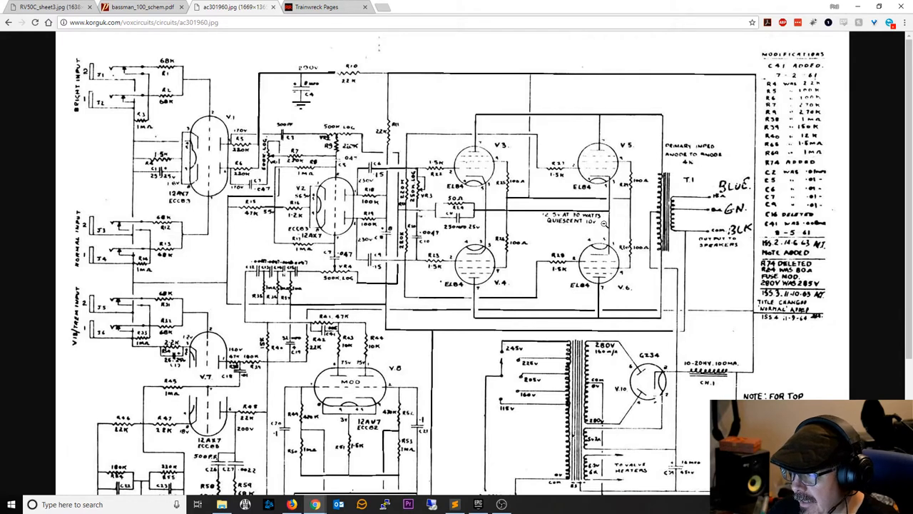
mouse_move(433, 196)
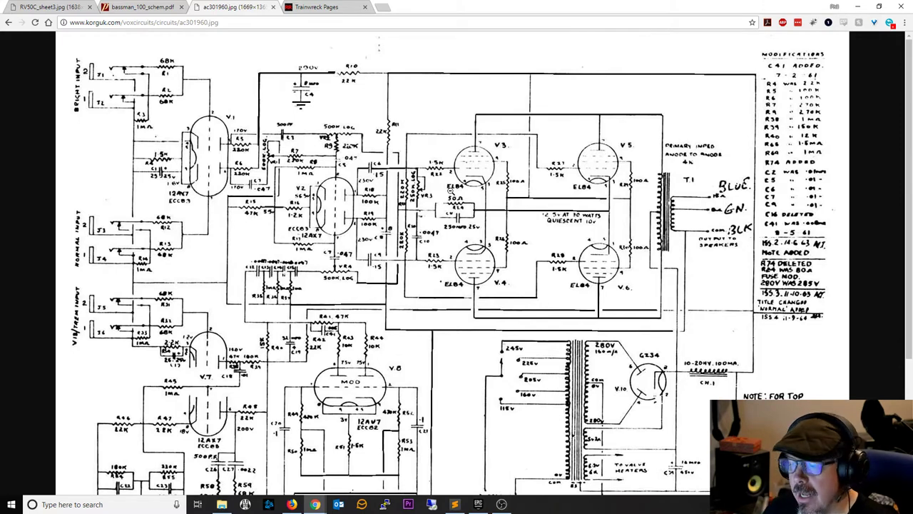
mouse_move(440, 189)
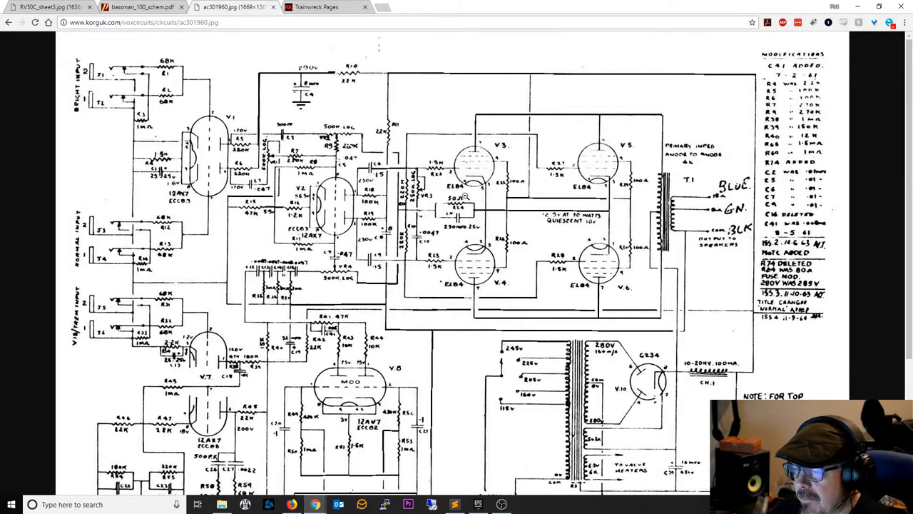
mouse_move(459, 198)
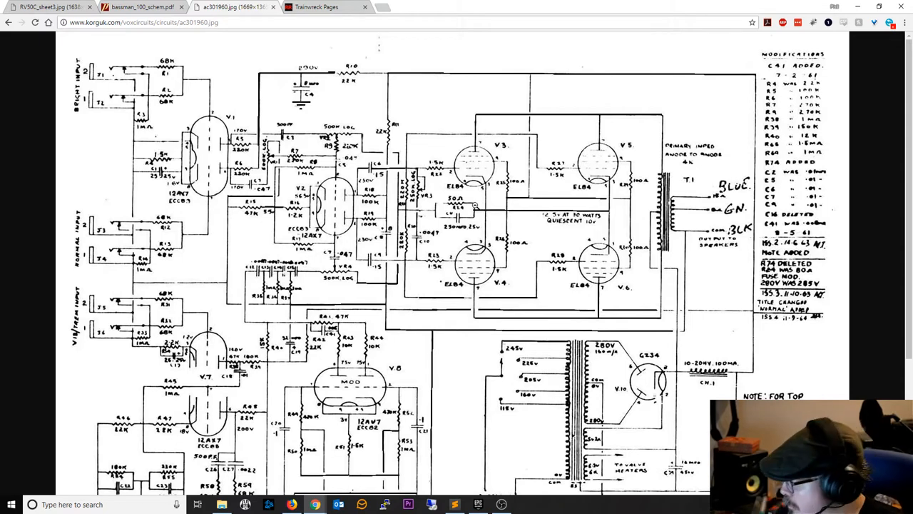
mouse_move(648, 110)
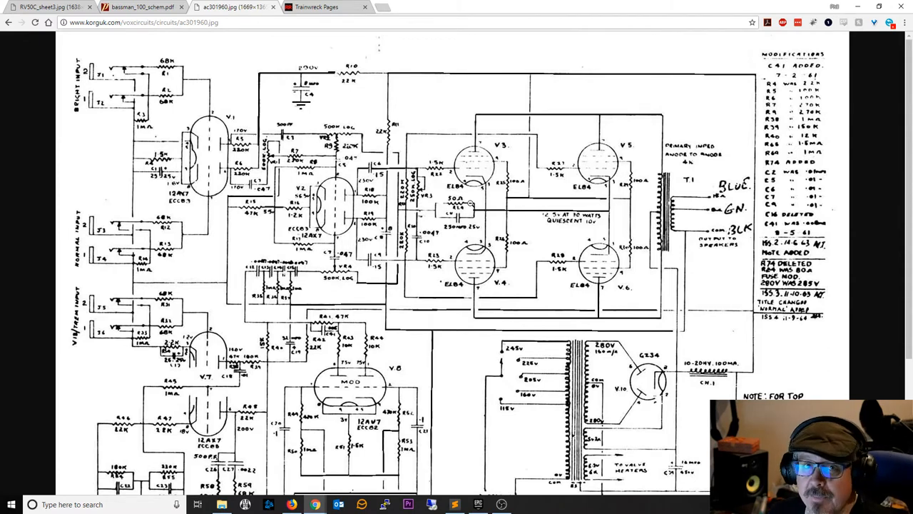
mouse_move(466, 204)
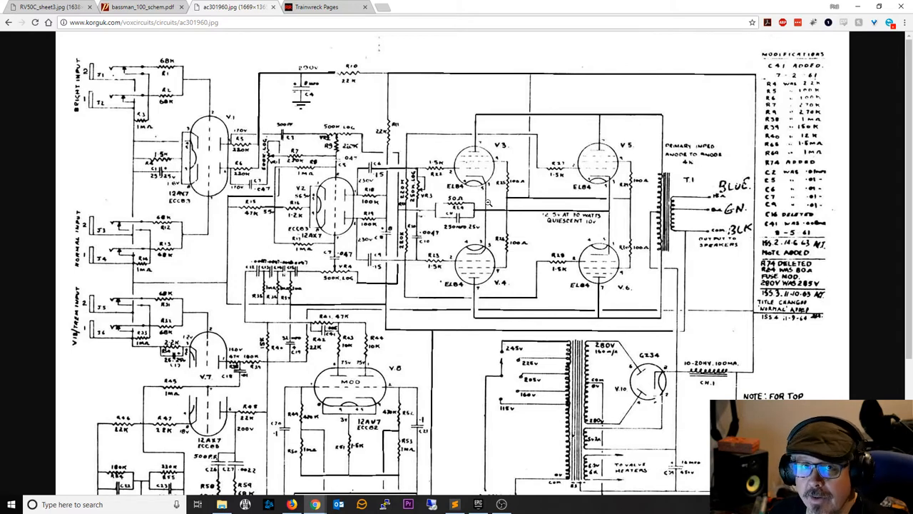
mouse_move(483, 205)
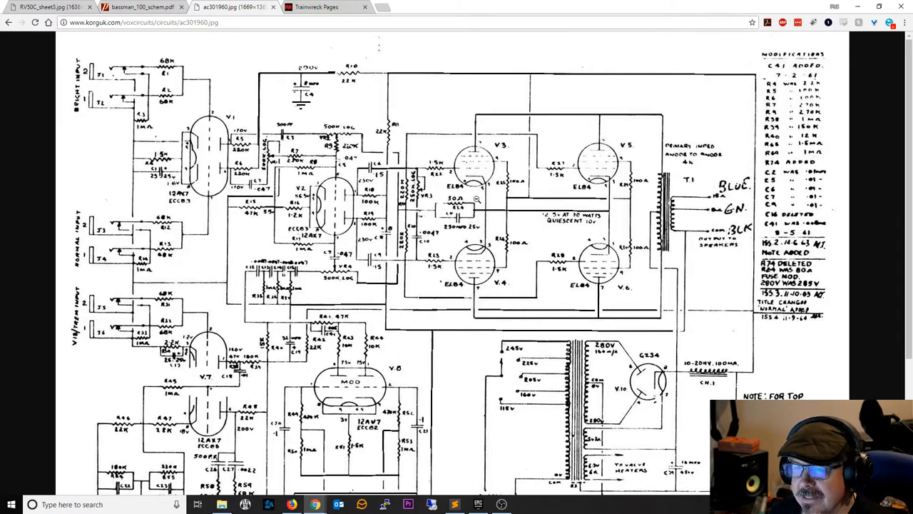
mouse_move(481, 193)
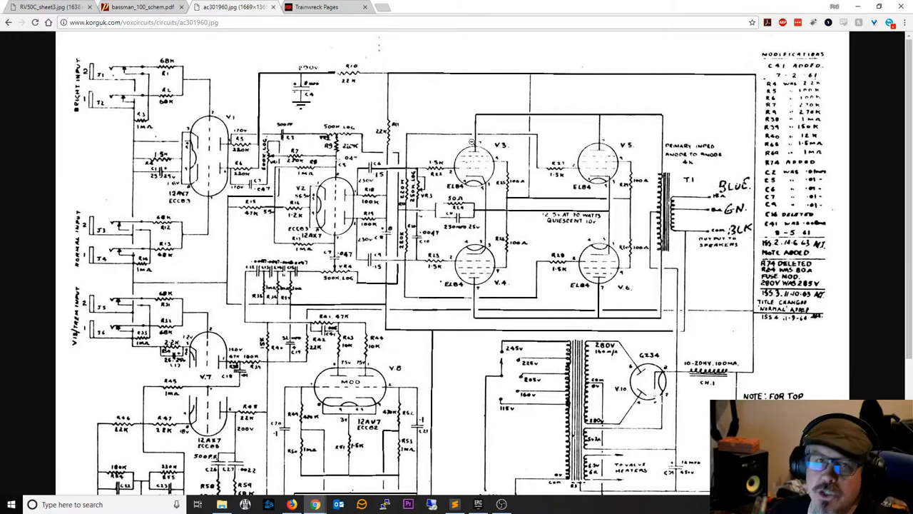
mouse_move(491, 146)
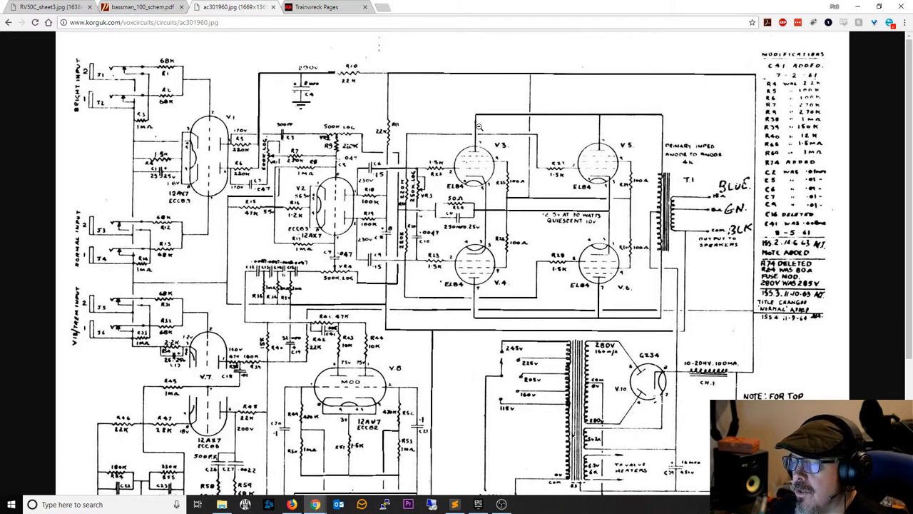
mouse_move(476, 132)
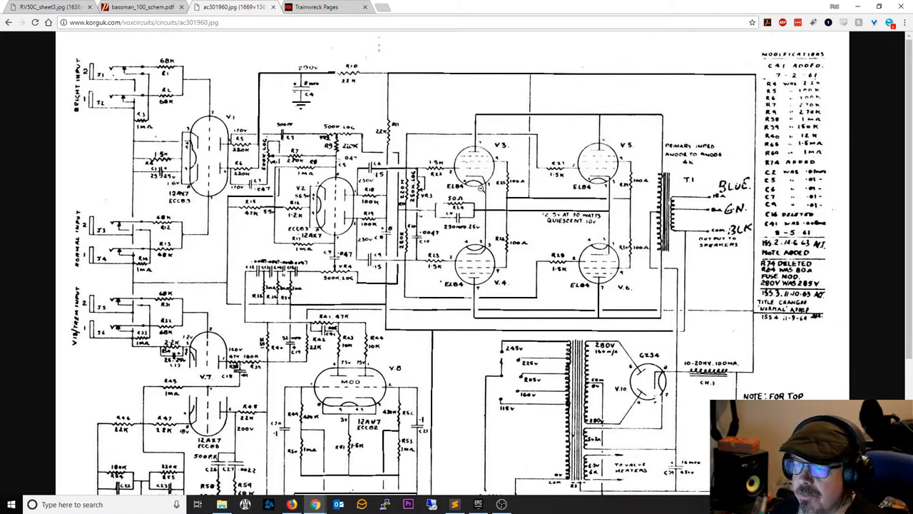
mouse_move(211, 56)
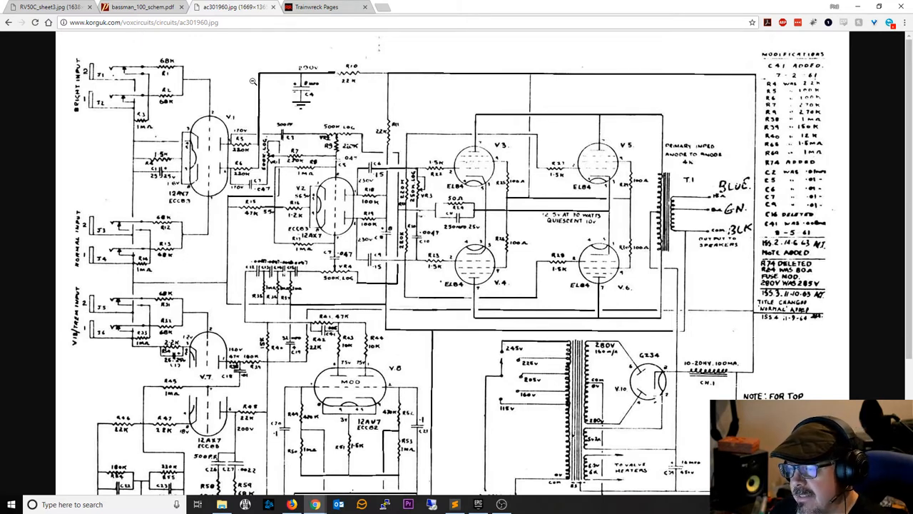
mouse_move(257, 73)
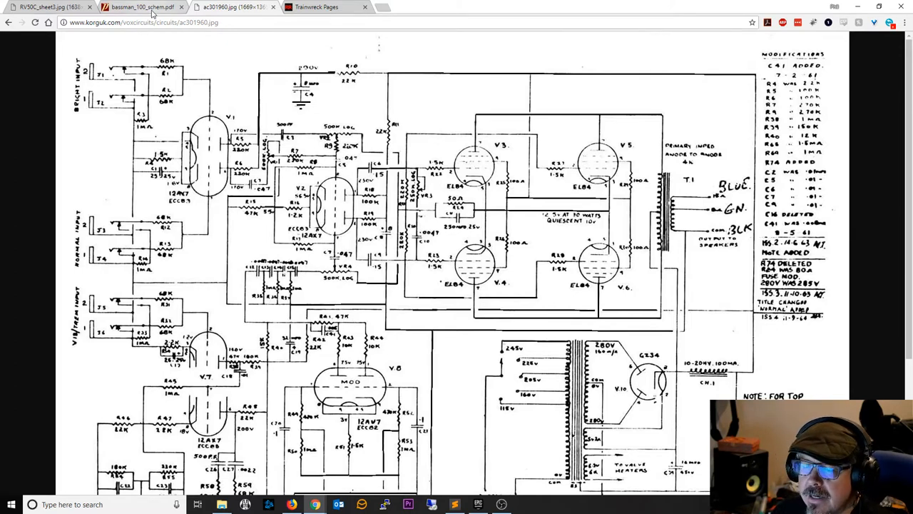
click(141, 12)
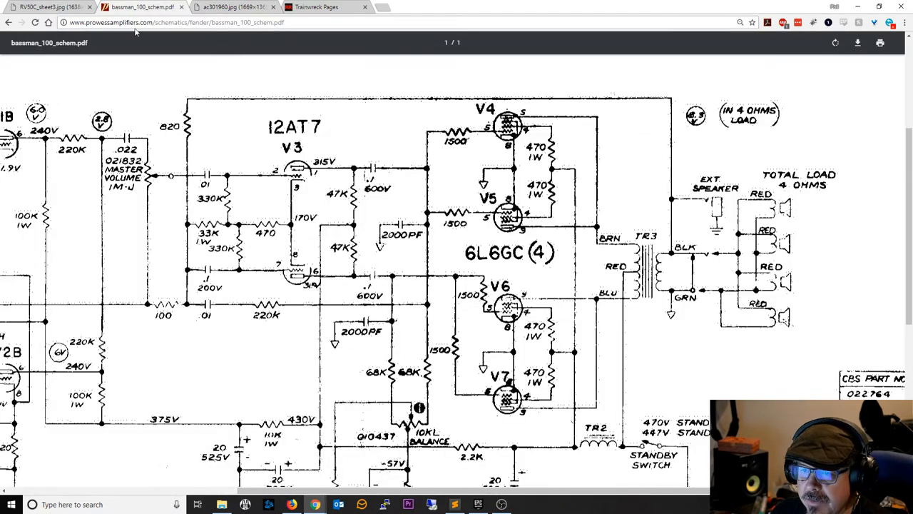
mouse_move(312, 359)
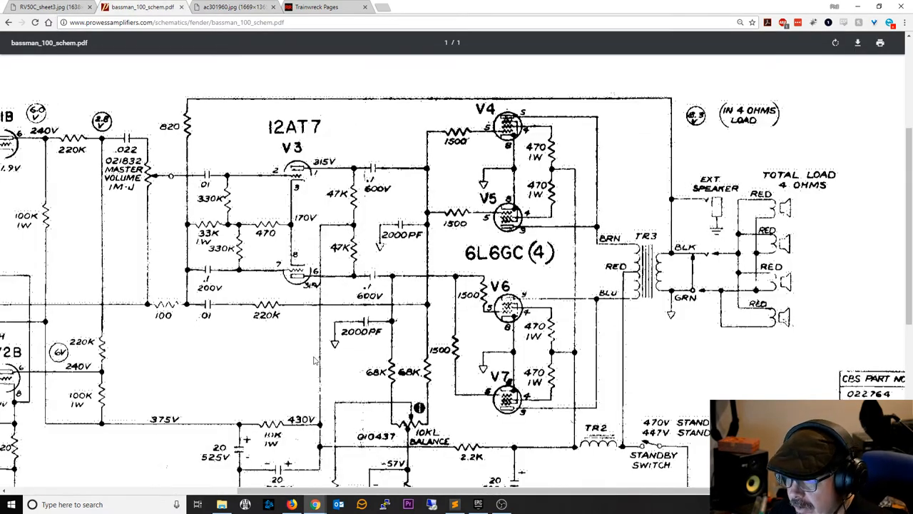
scroll(down, 3)
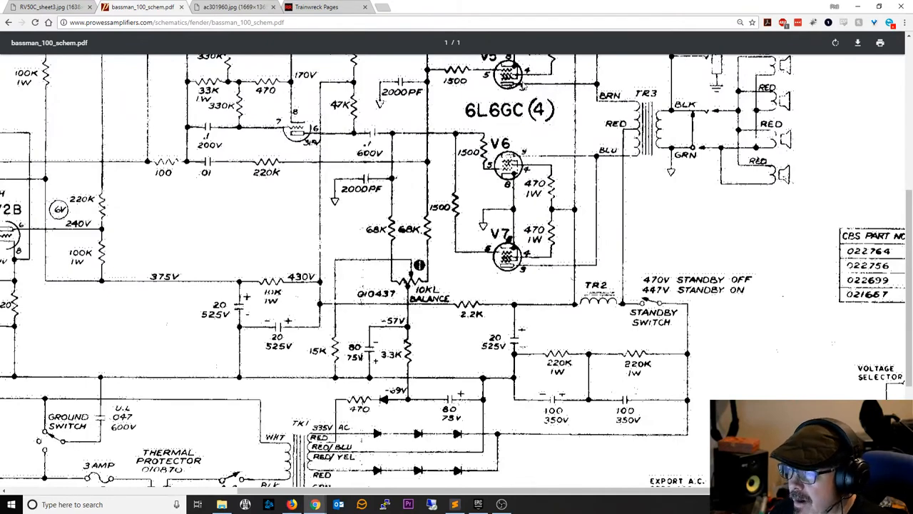
mouse_move(374, 331)
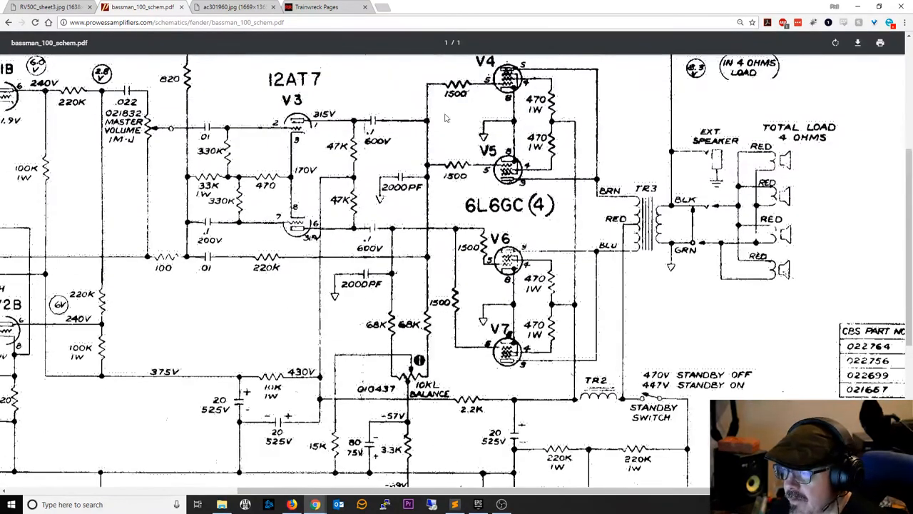
scroll(down, 3)
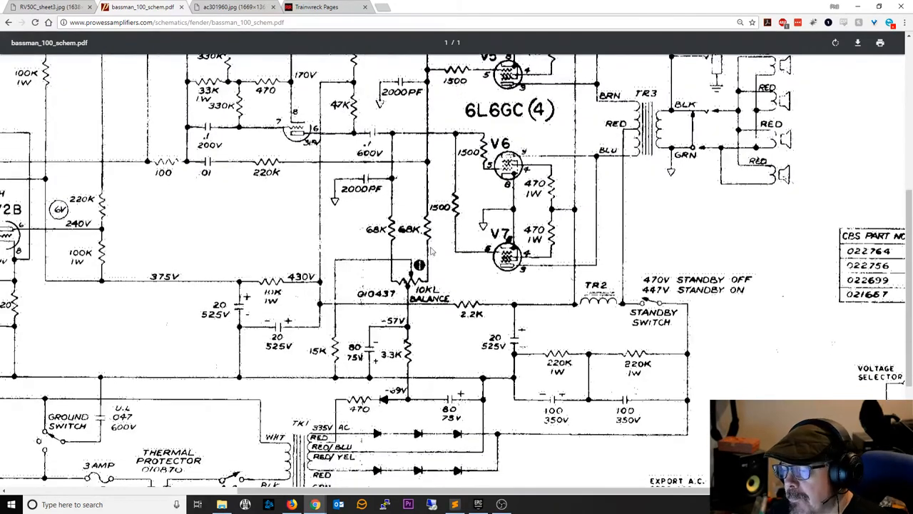
mouse_move(418, 251)
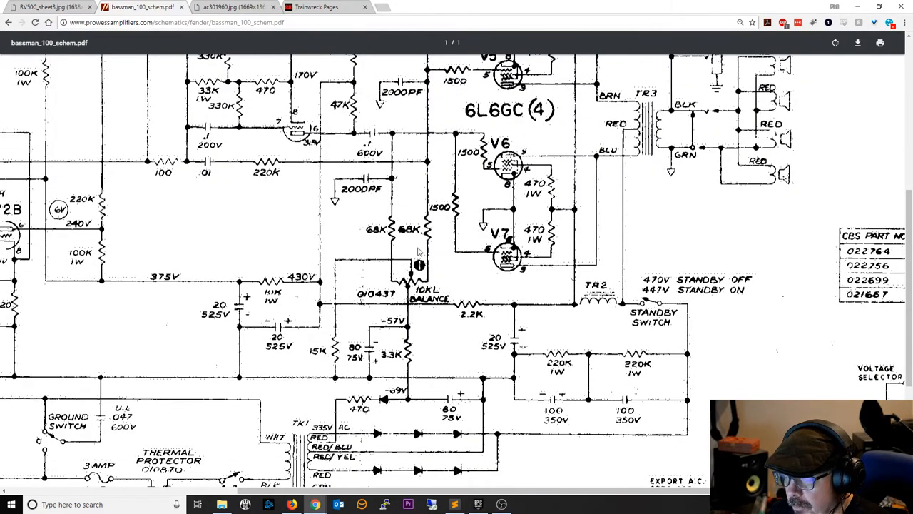
scroll(down, 3)
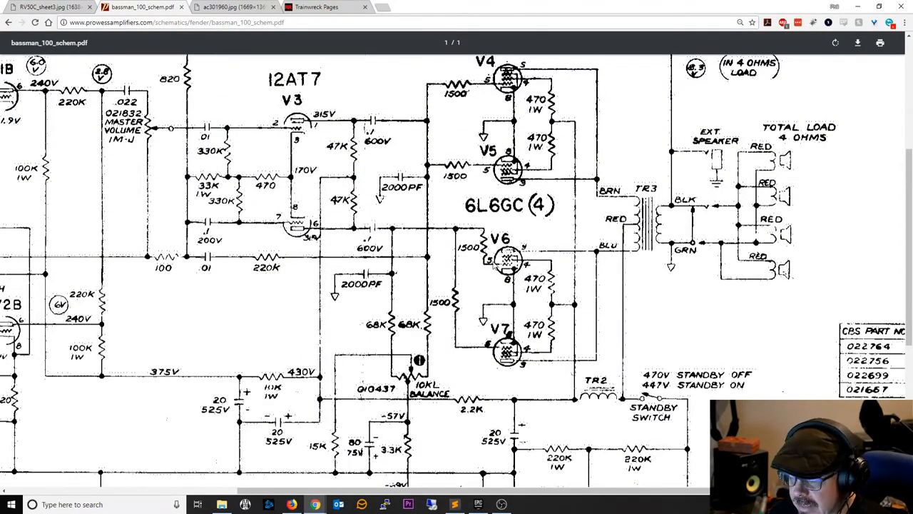
scroll(down, 3)
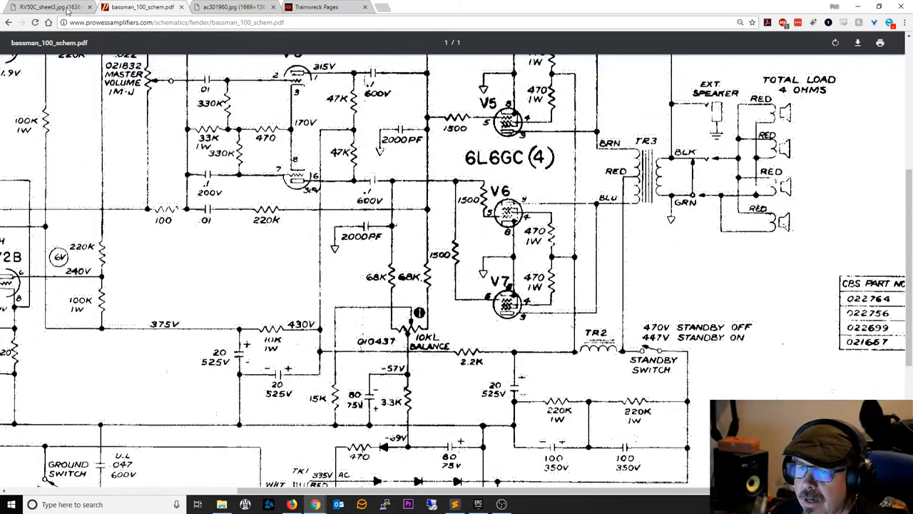
View the RV50C_sheet3.jpg Rockerverb schematic at full size, then scroll the Trainwreck Pages biasing notes.
click(35, 9)
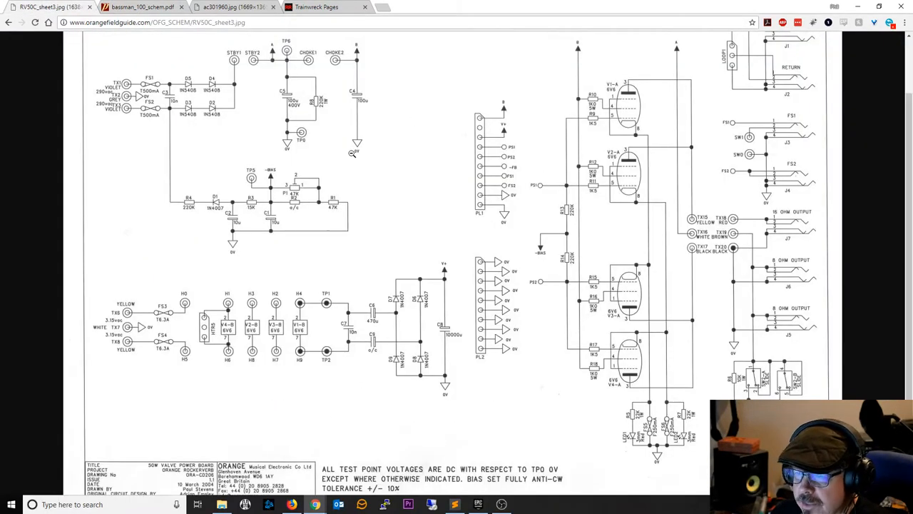
mouse_move(449, 186)
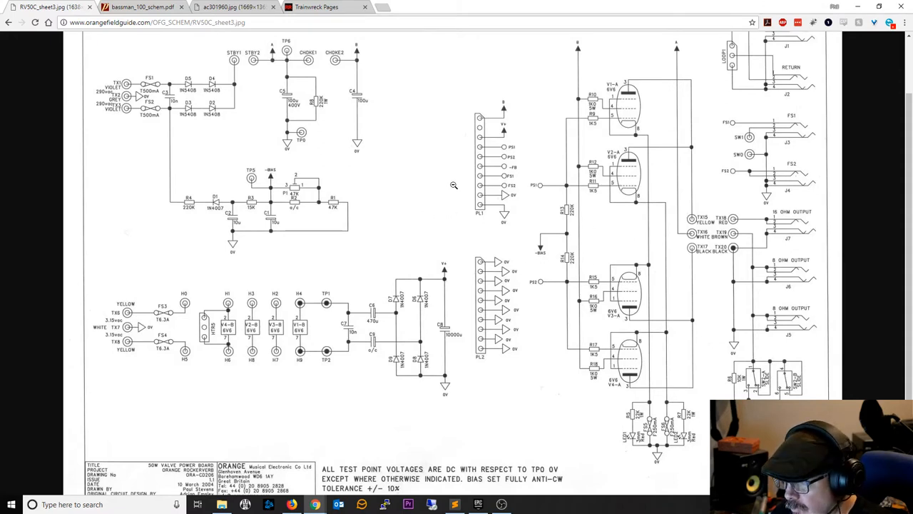
mouse_move(301, 192)
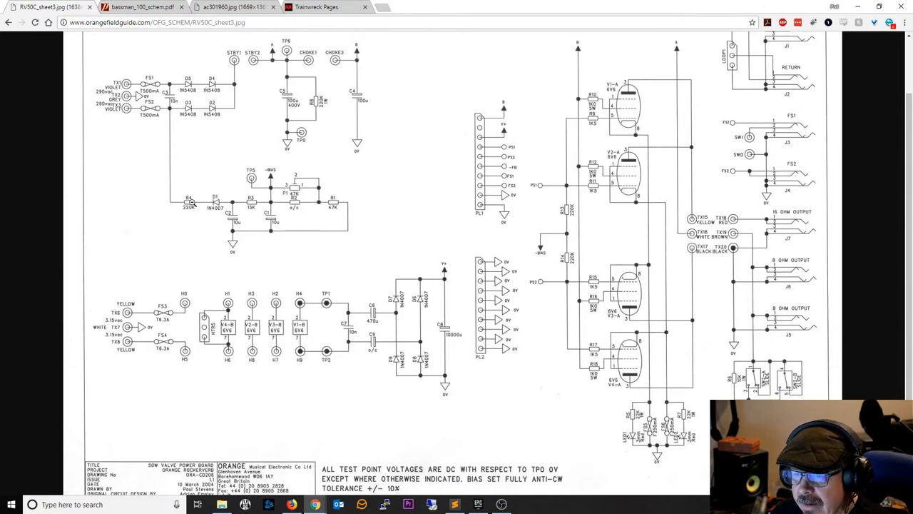
mouse_move(272, 207)
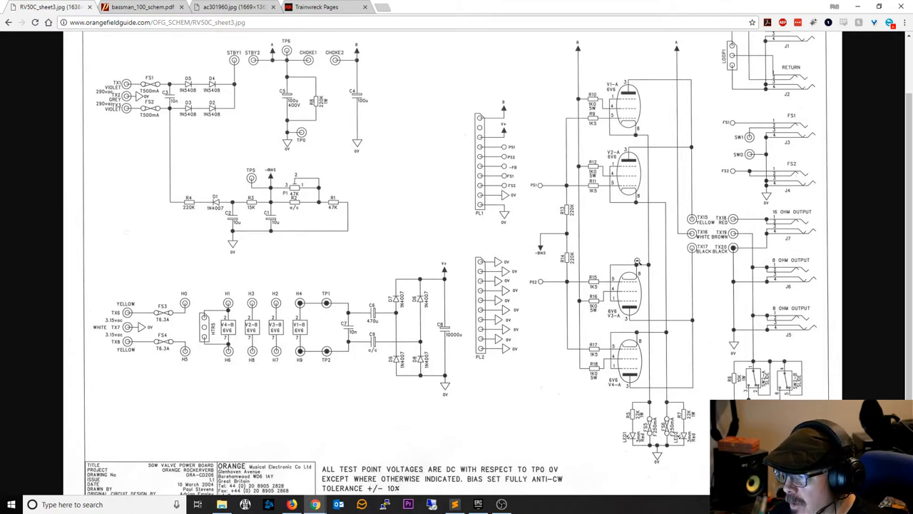
click(733, 259)
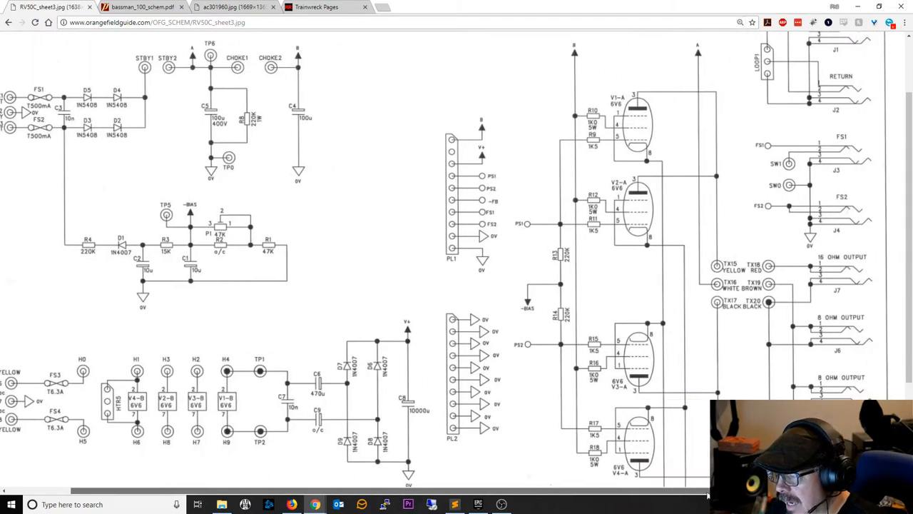
mouse_move(709, 315)
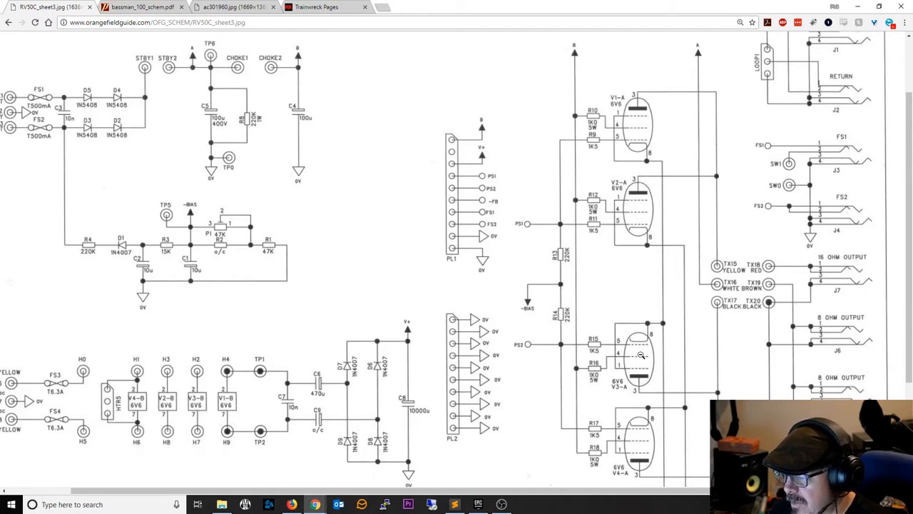
mouse_move(722, 173)
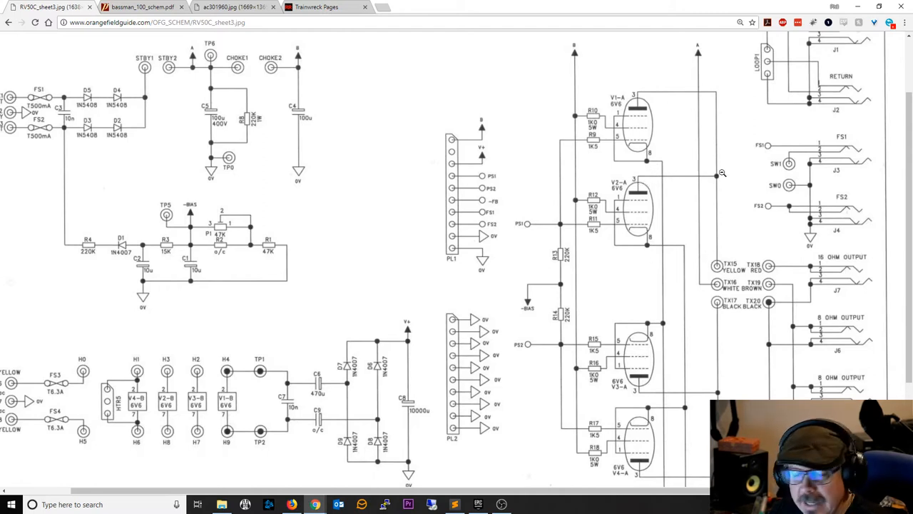
mouse_move(713, 282)
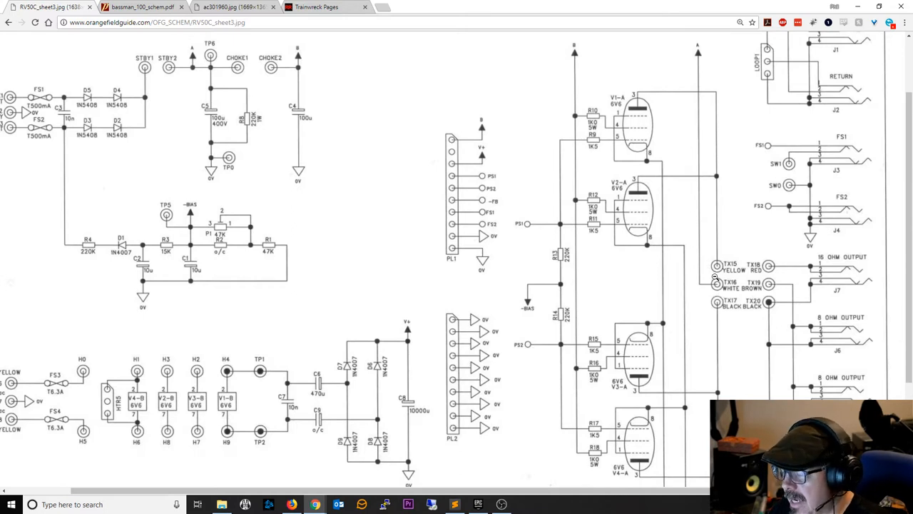
mouse_move(725, 255)
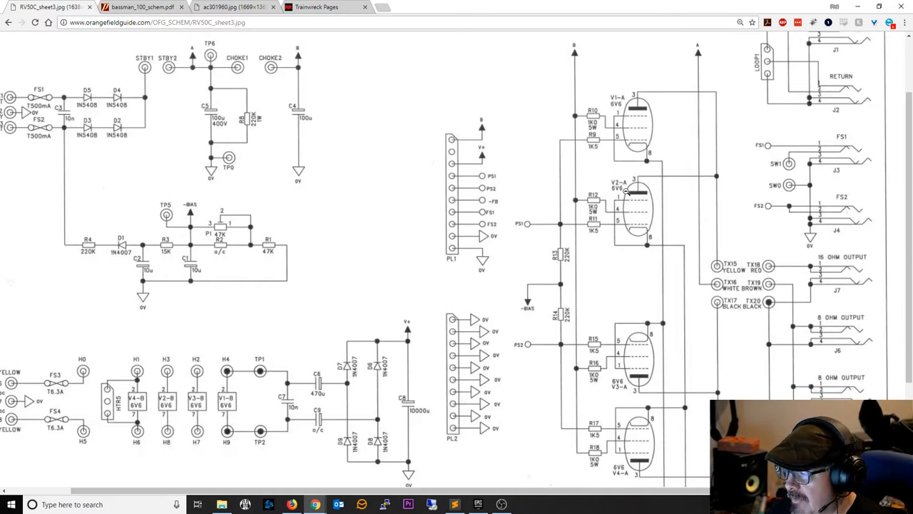
mouse_move(632, 182)
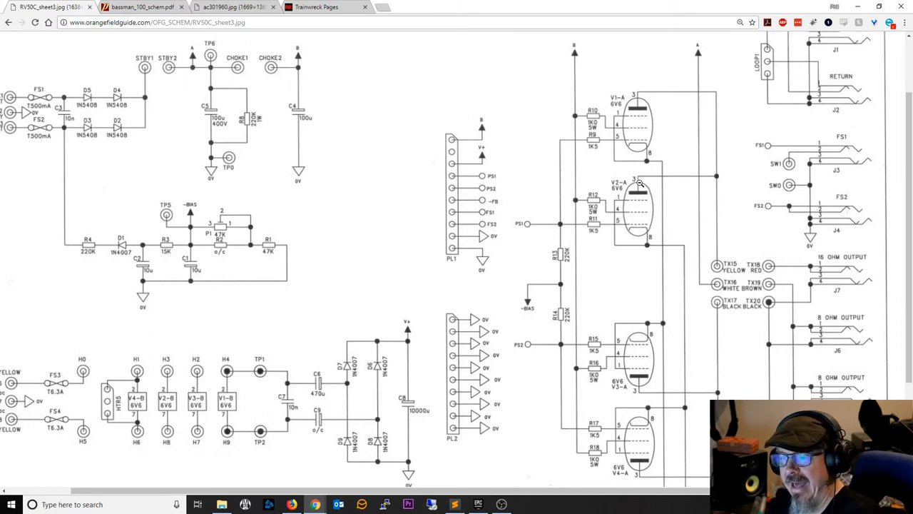
mouse_move(654, 179)
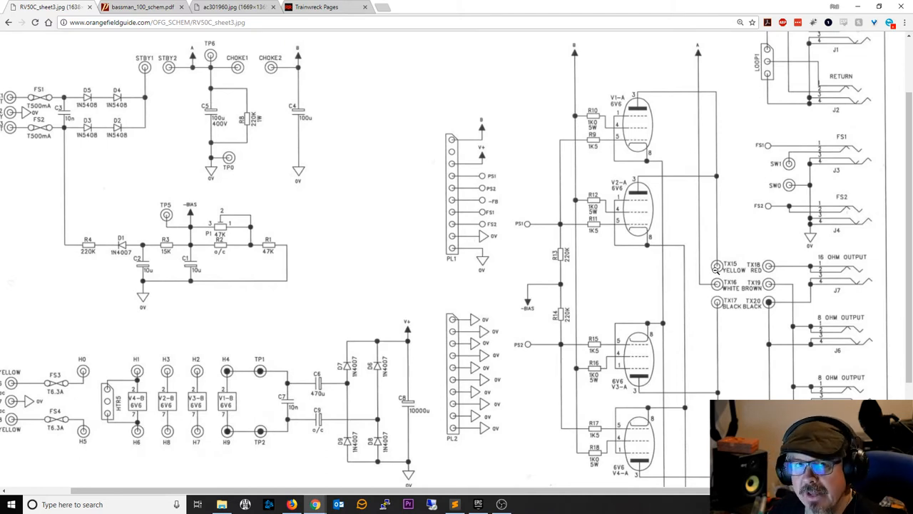
mouse_move(631, 169)
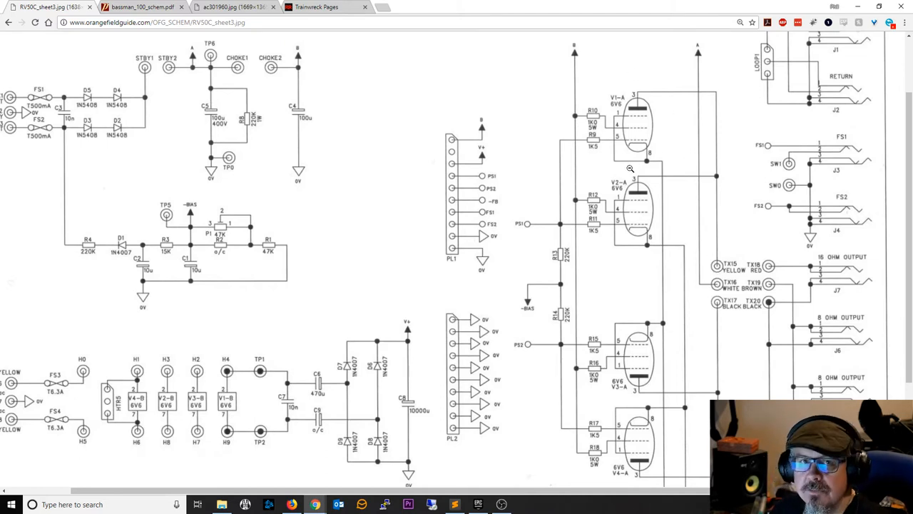
mouse_move(719, 260)
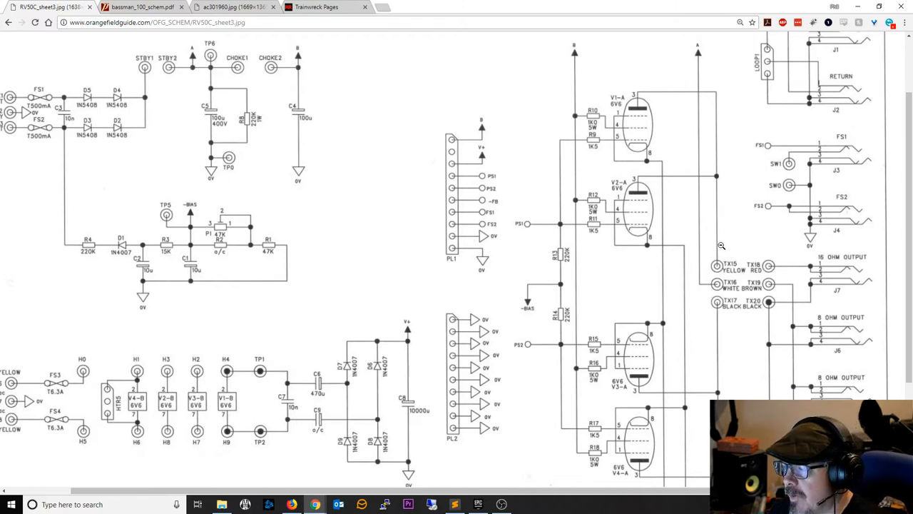
mouse_move(737, 242)
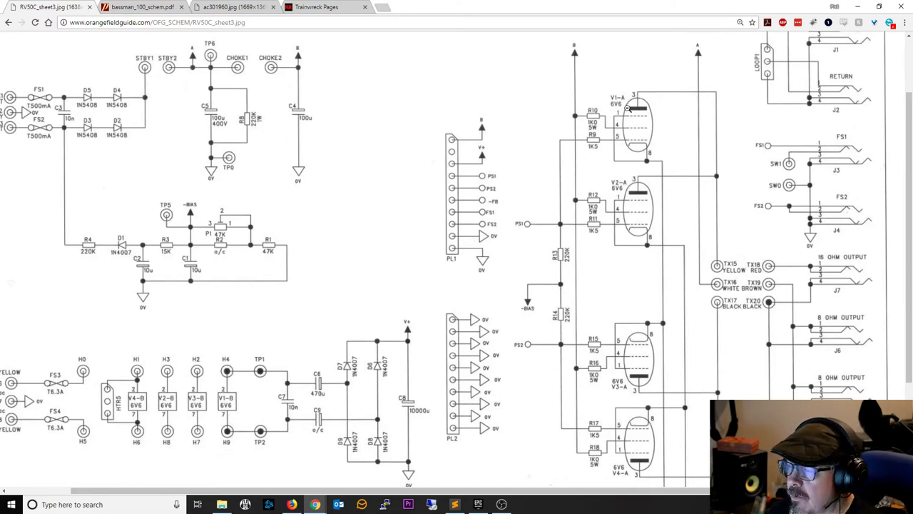
mouse_move(445, 56)
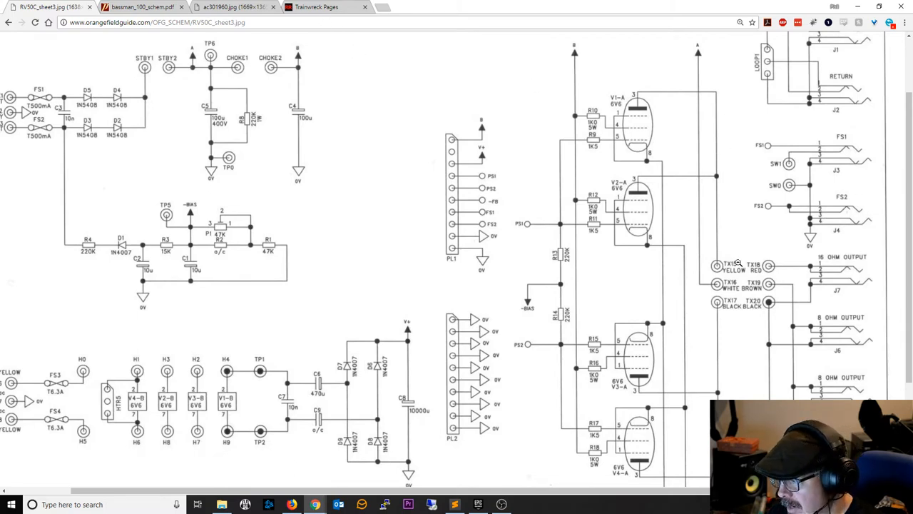
click(316, 6)
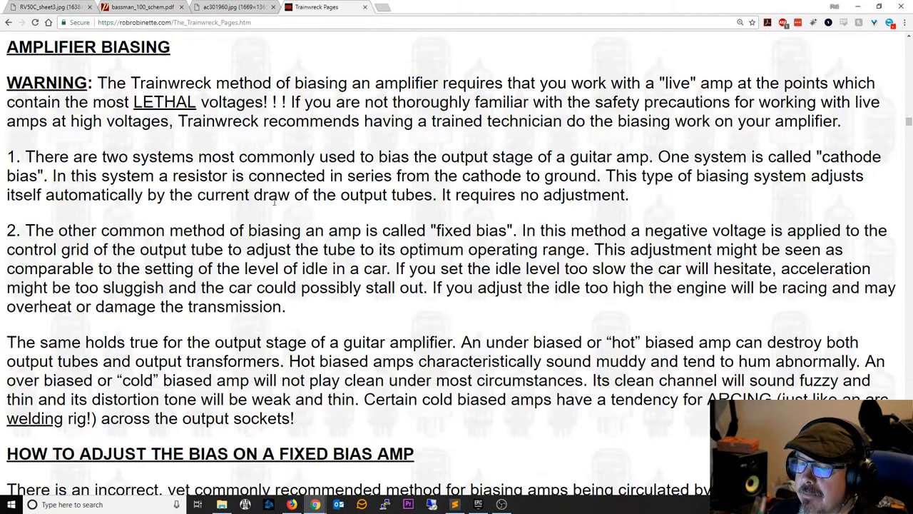
scroll(down, 3)
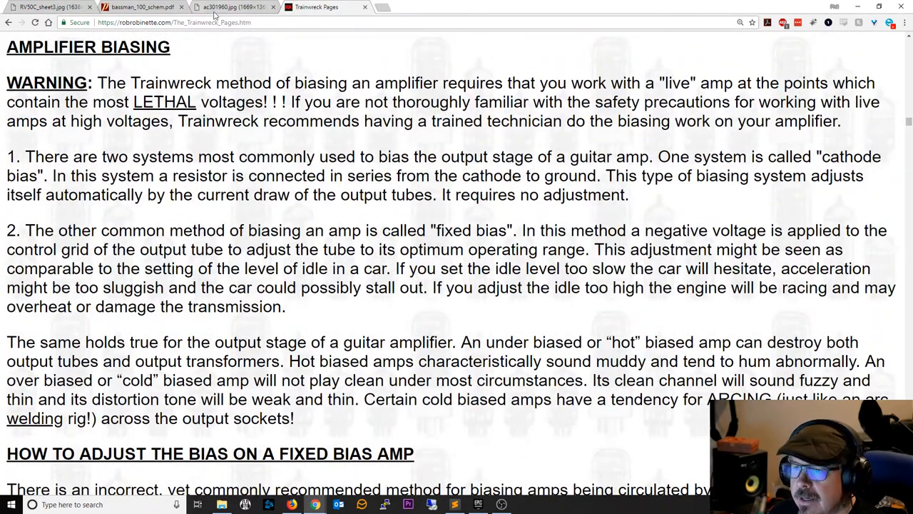
click(40, 9)
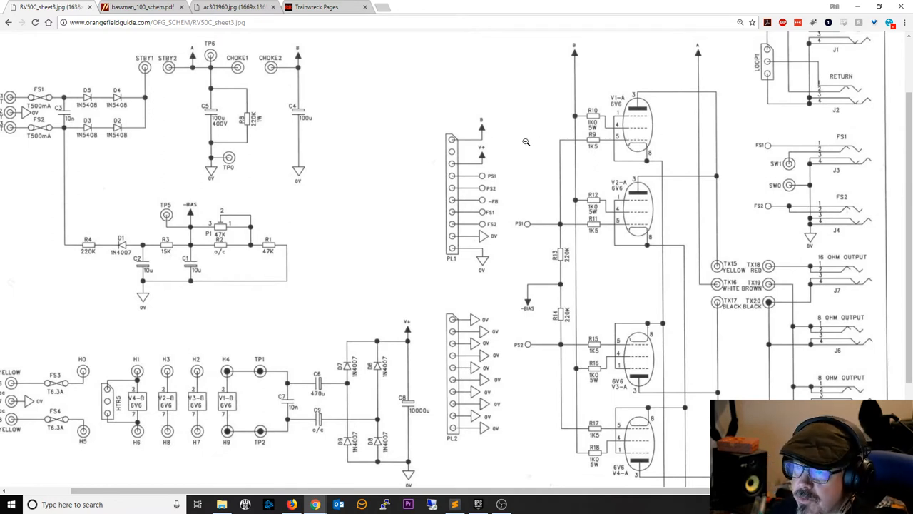
mouse_move(719, 267)
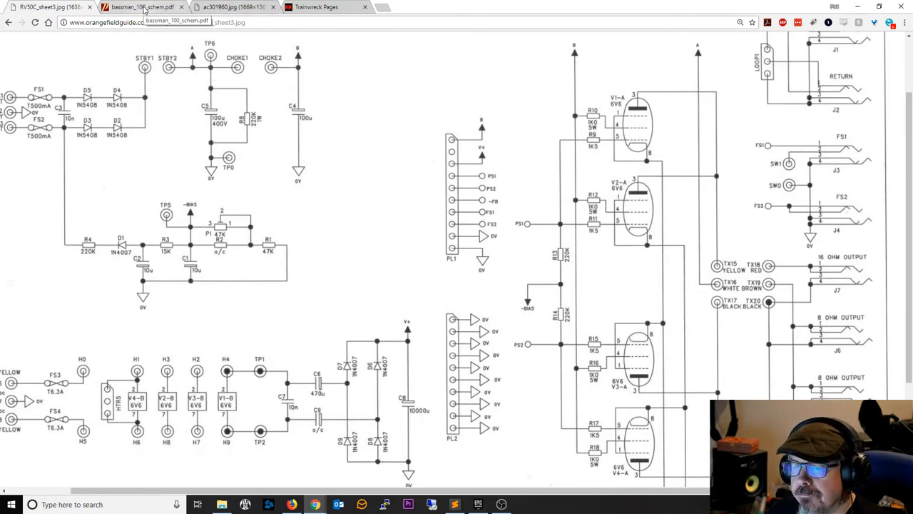
click(322, 8)
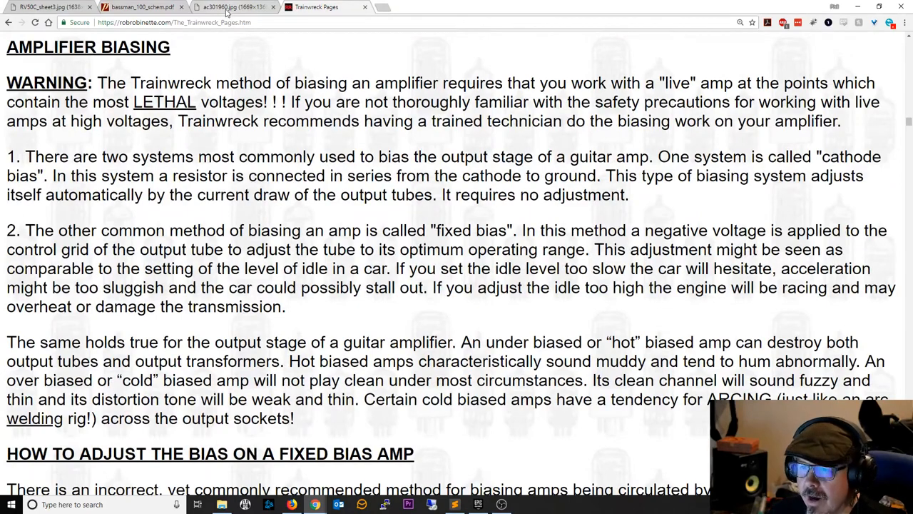
click(224, 8)
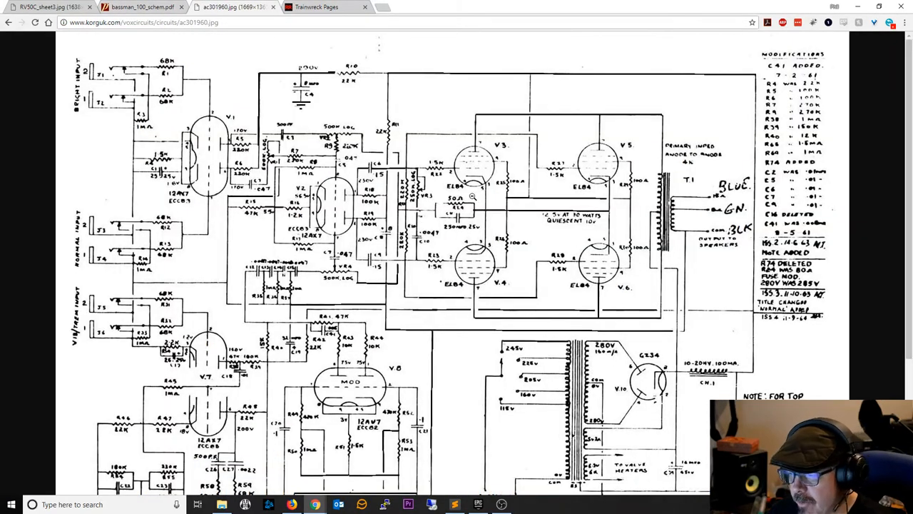
click(39, 13)
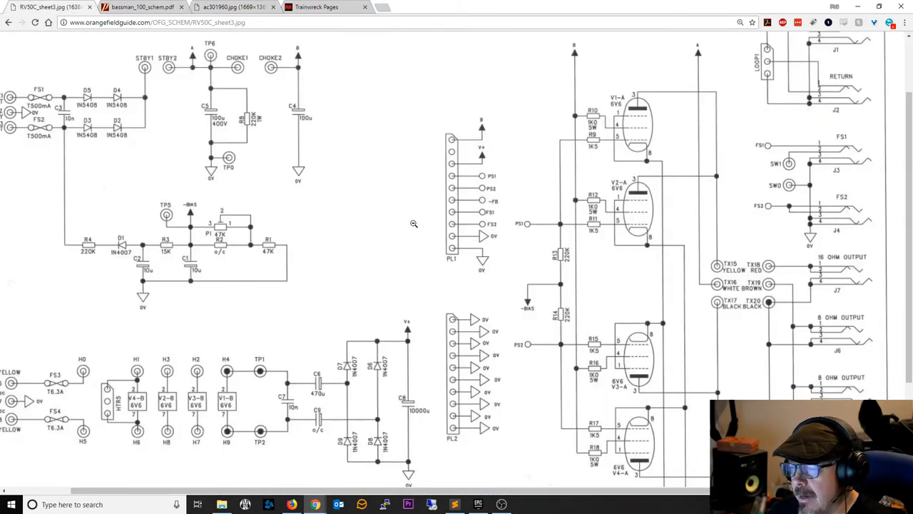
scroll(up, 3)
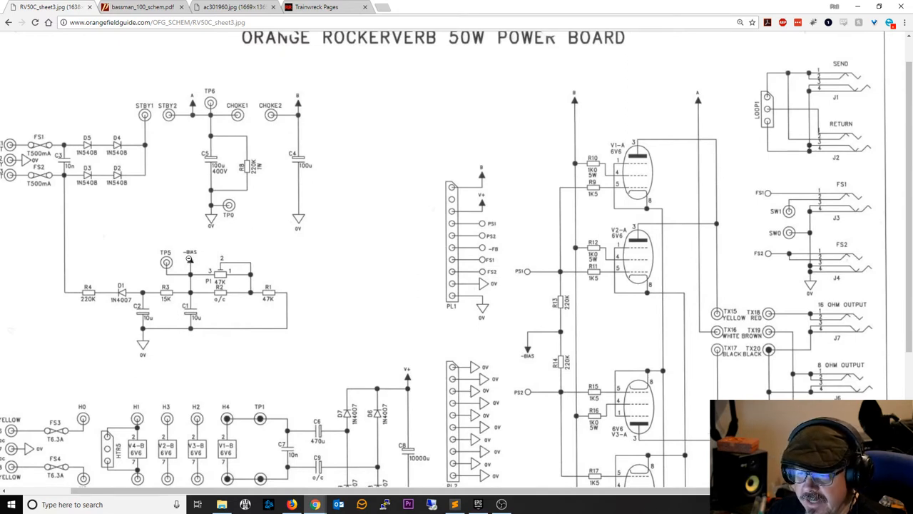
mouse_move(219, 280)
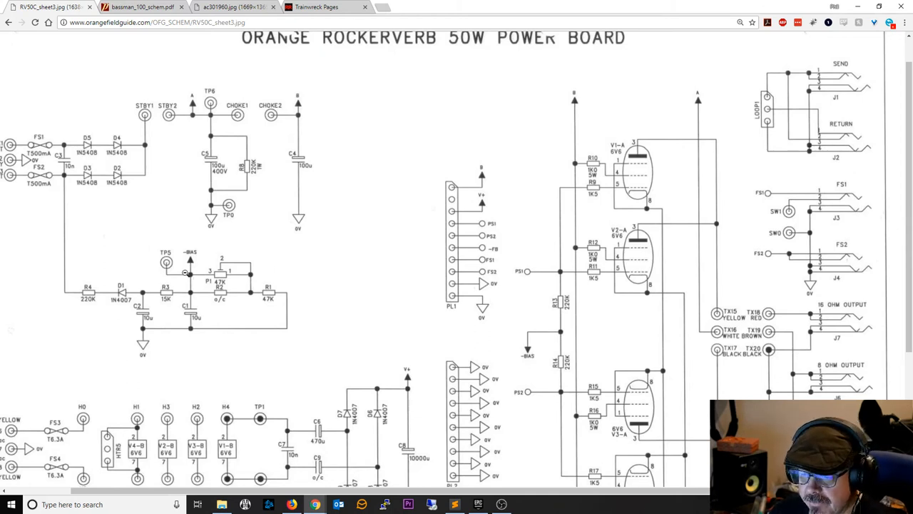
mouse_move(198, 293)
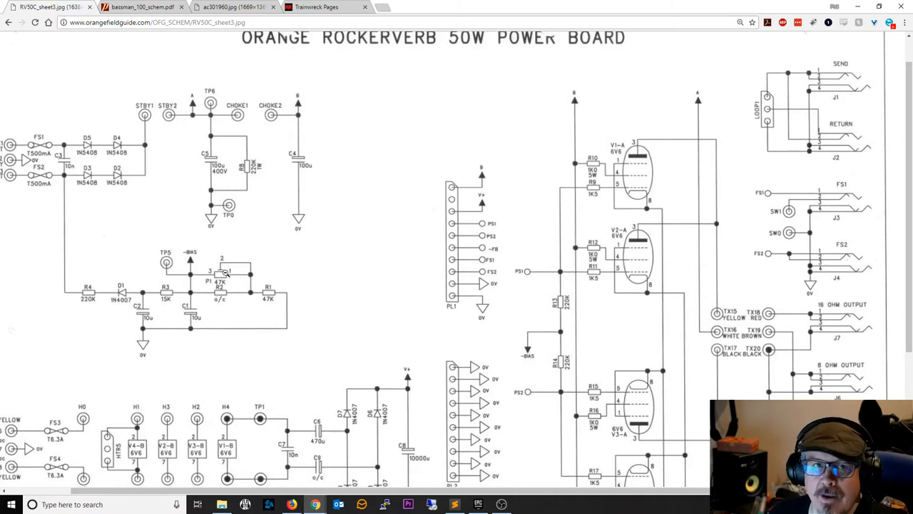
mouse_move(220, 281)
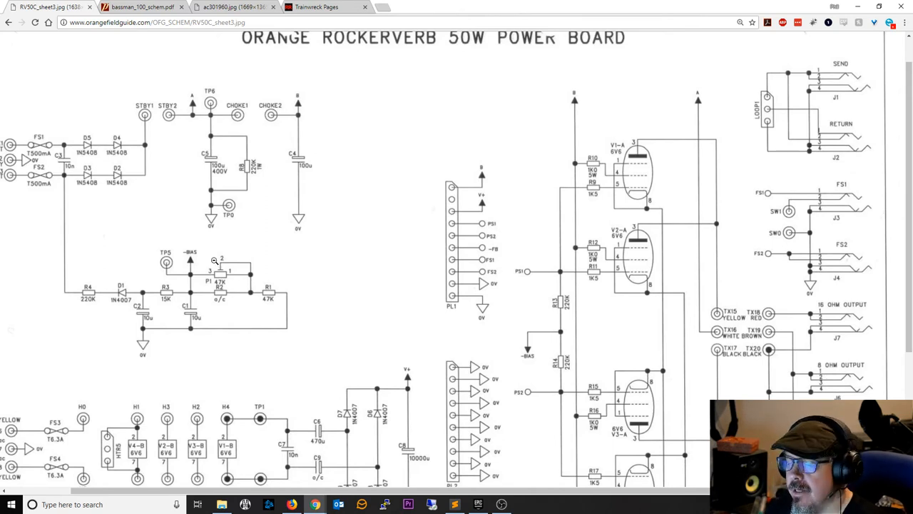
scroll(down, 3)
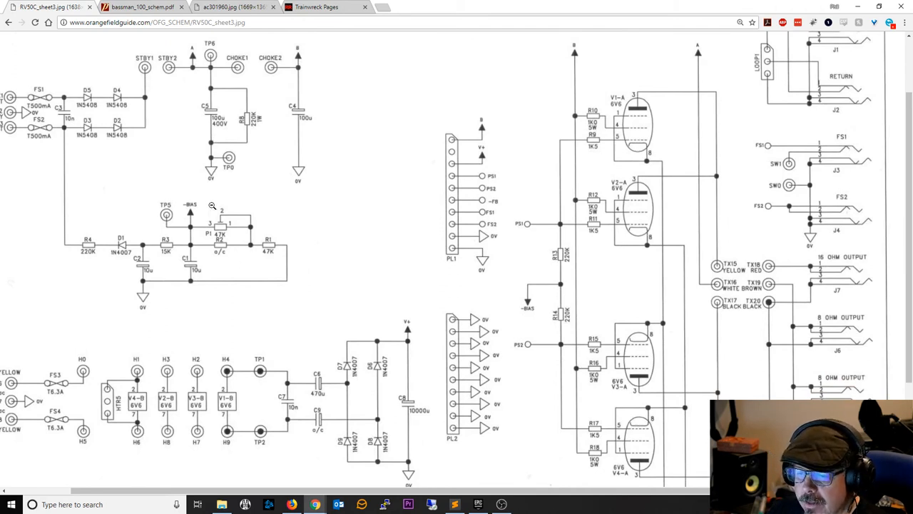
mouse_move(219, 222)
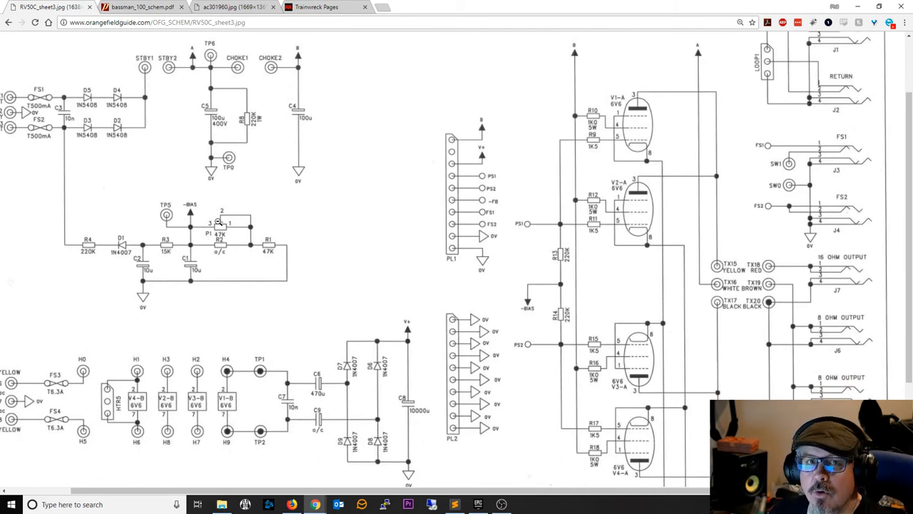
mouse_move(217, 239)
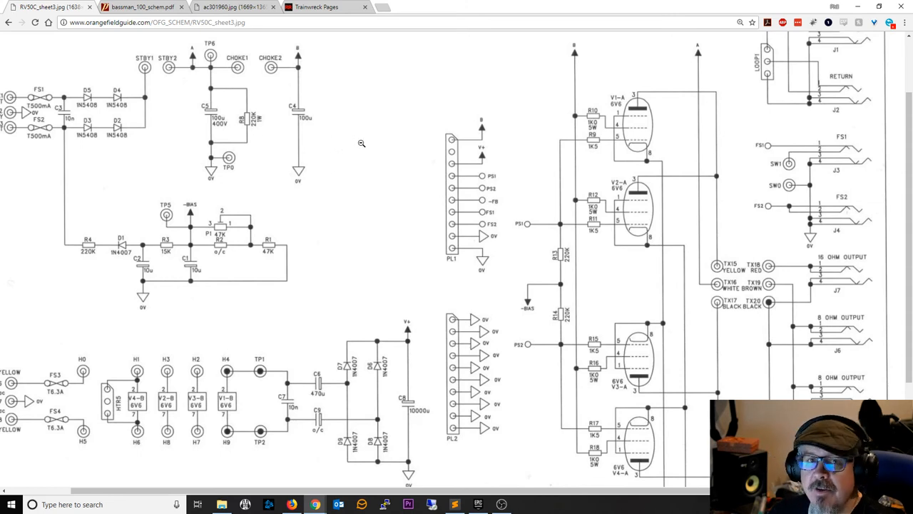
mouse_move(662, 230)
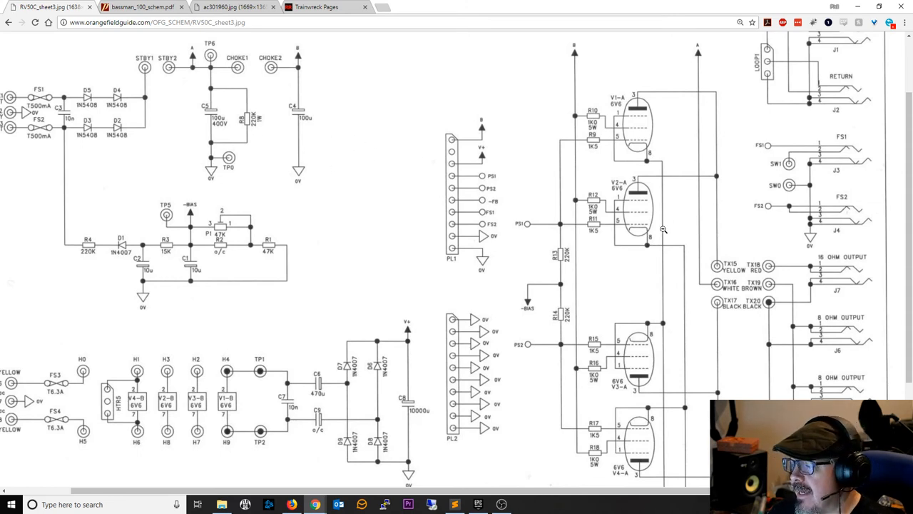
scroll(down, 3)
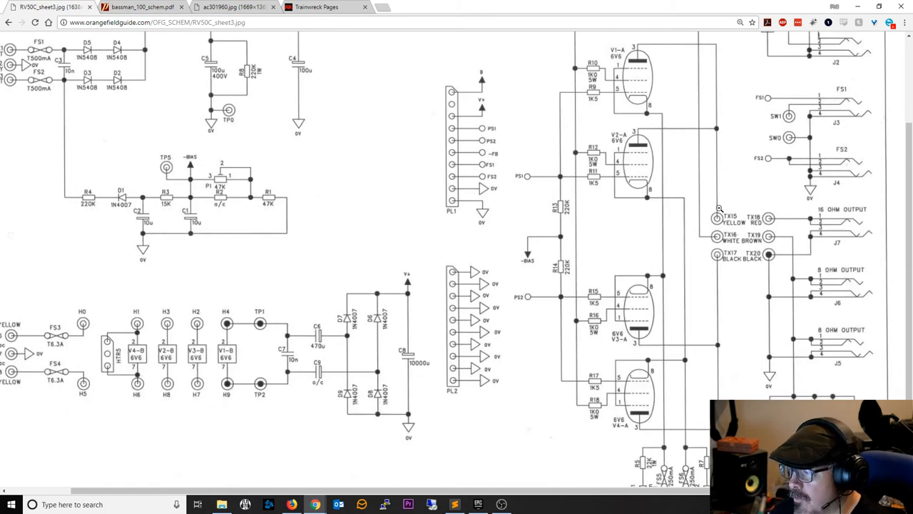
mouse_move(671, 148)
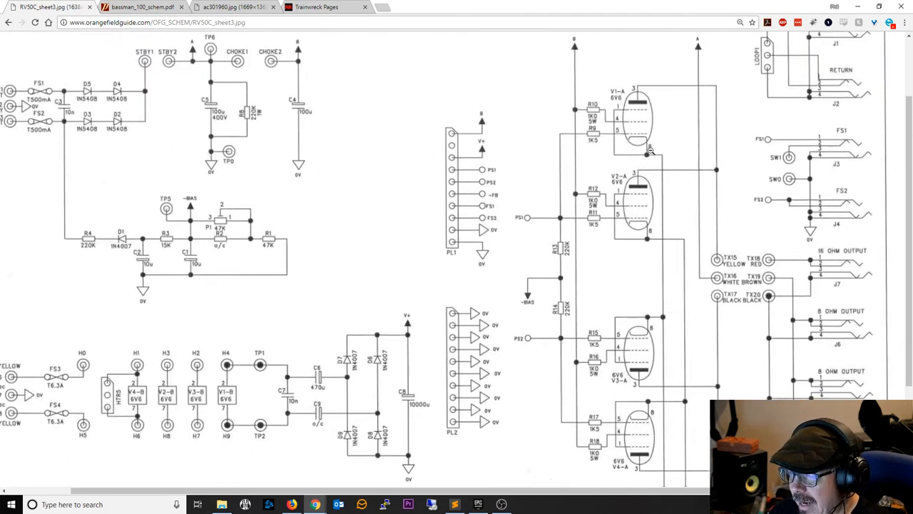
scroll(down, 3)
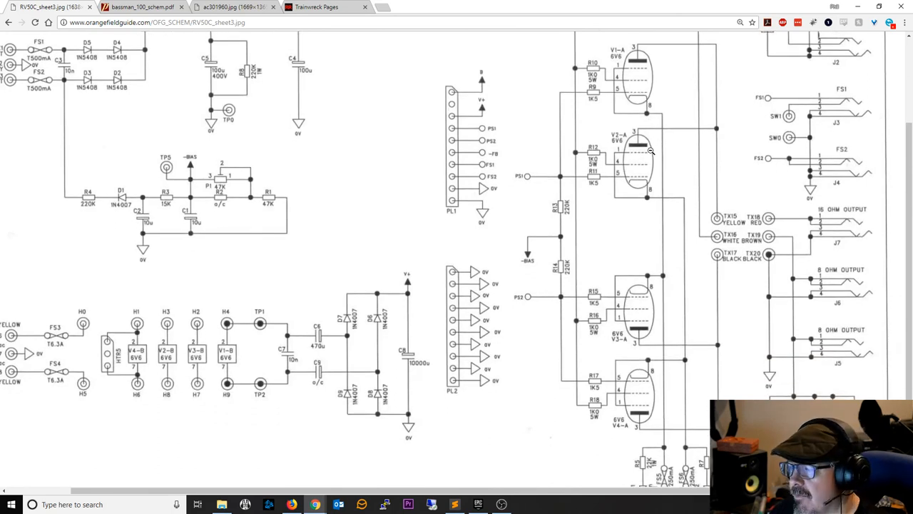
scroll(down, 3)
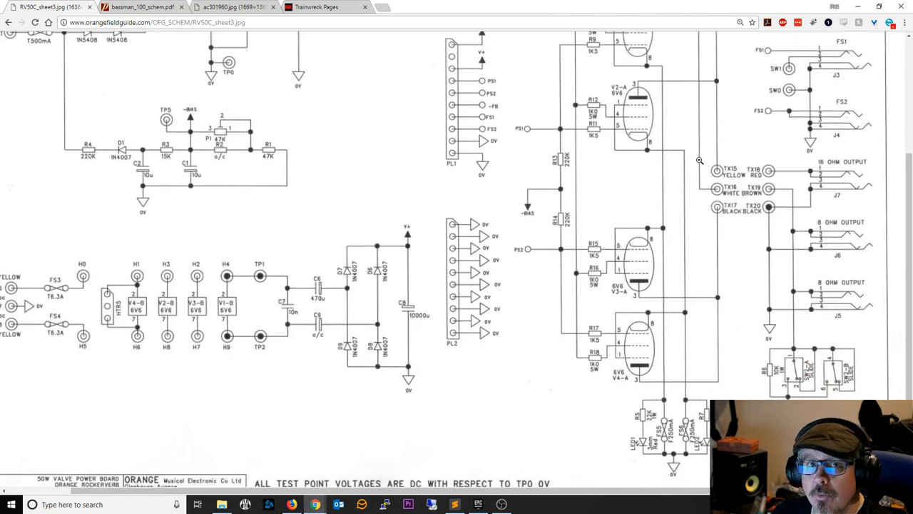
mouse_move(738, 129)
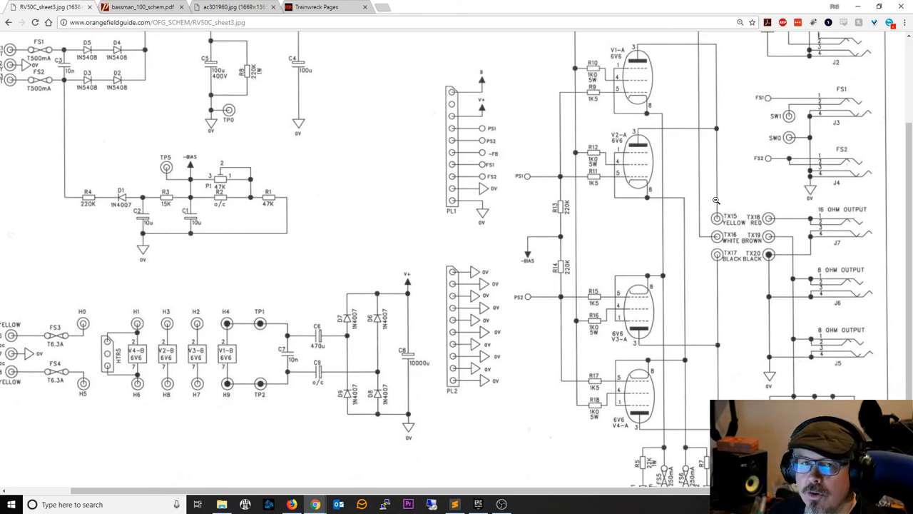
mouse_move(720, 177)
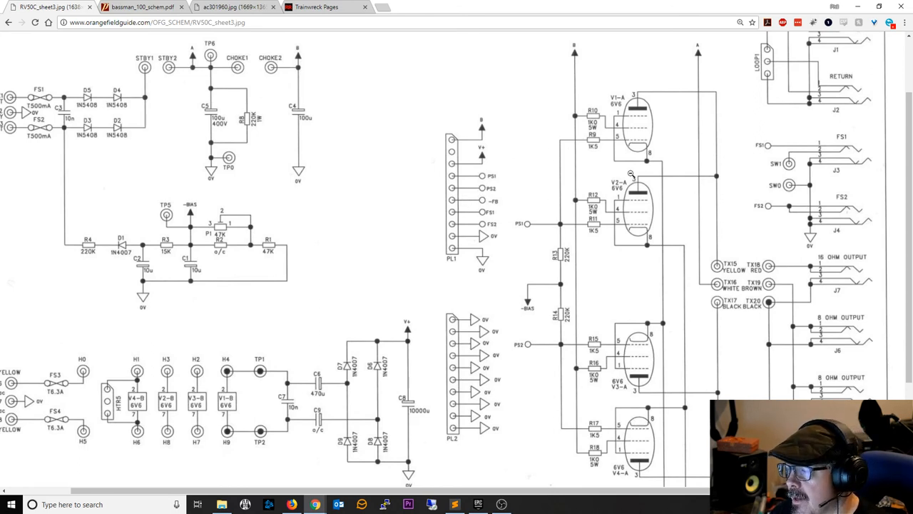
mouse_move(433, 163)
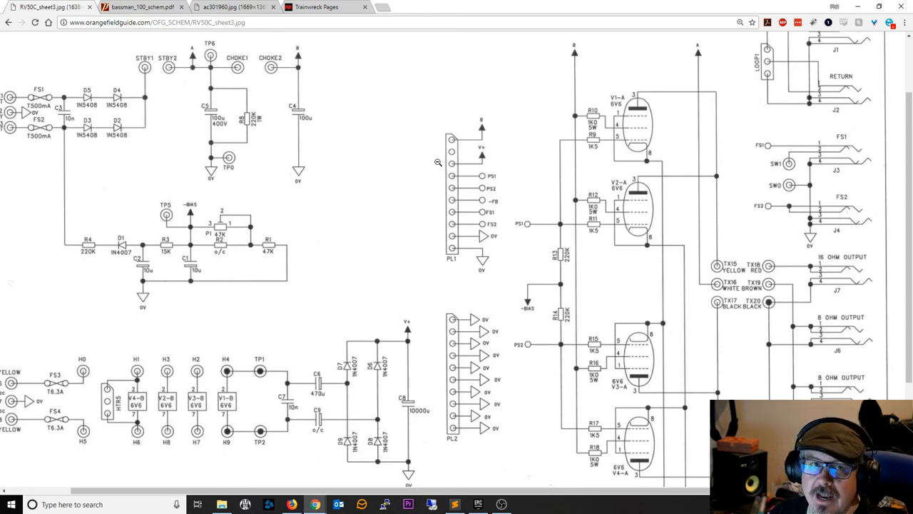
mouse_move(550, 163)
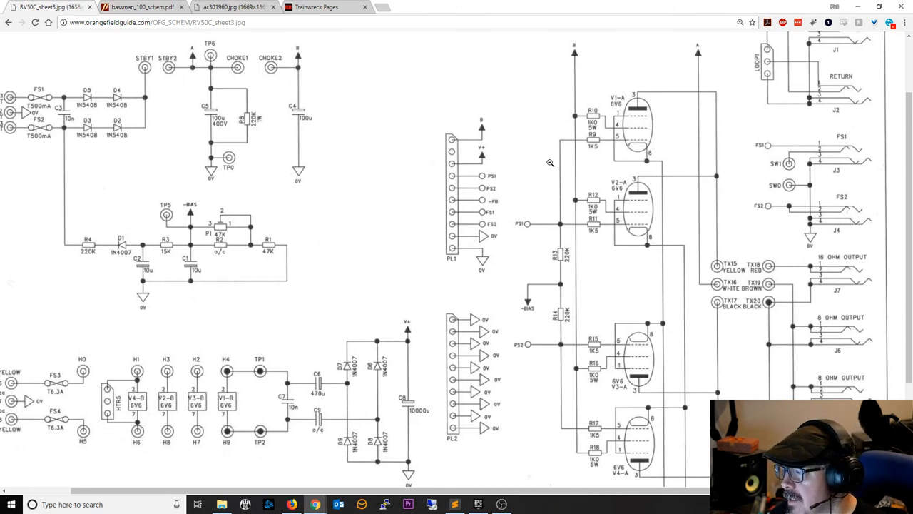
mouse_move(567, 158)
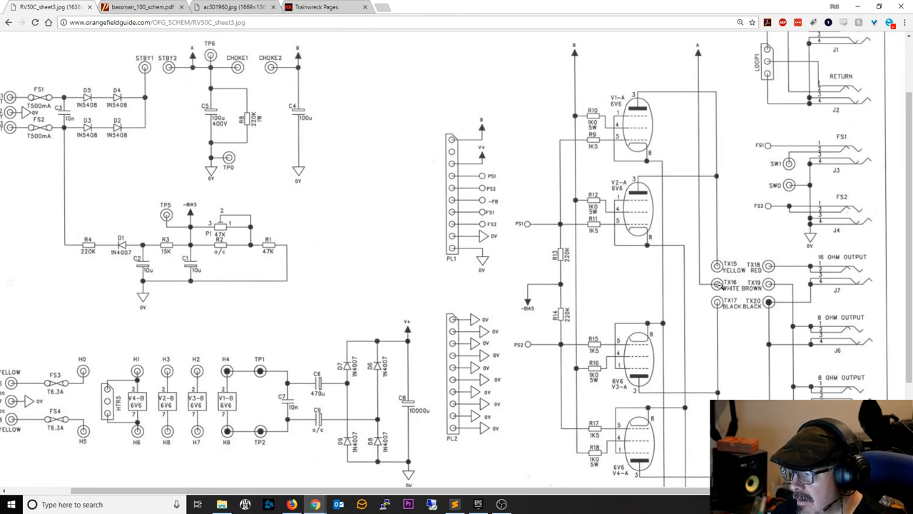
mouse_move(702, 284)
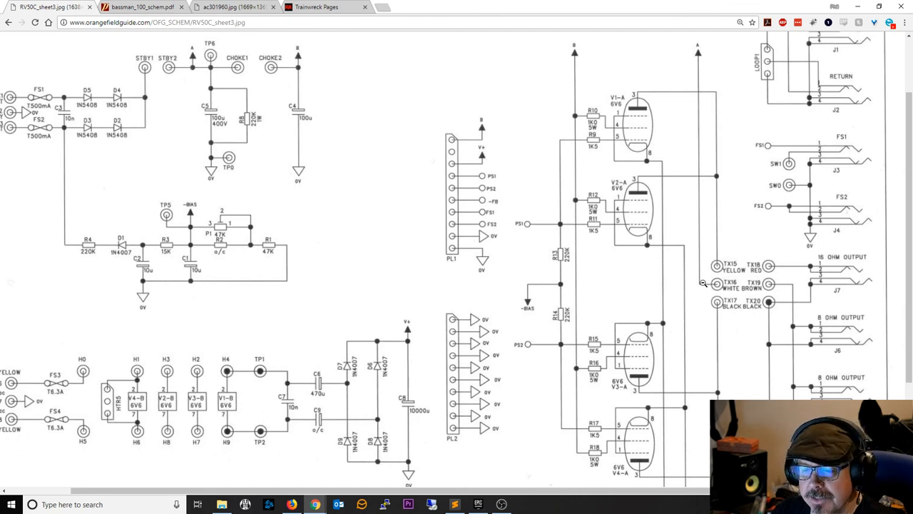
mouse_move(709, 291)
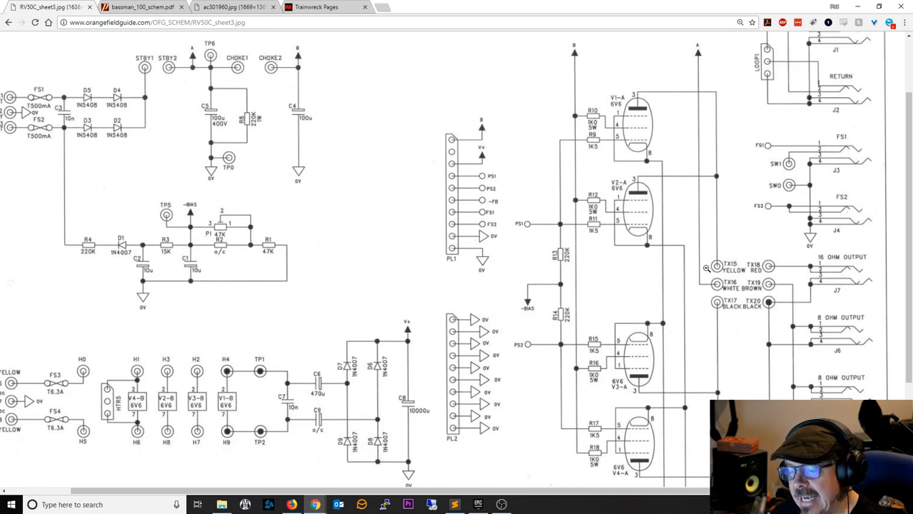
mouse_move(714, 305)
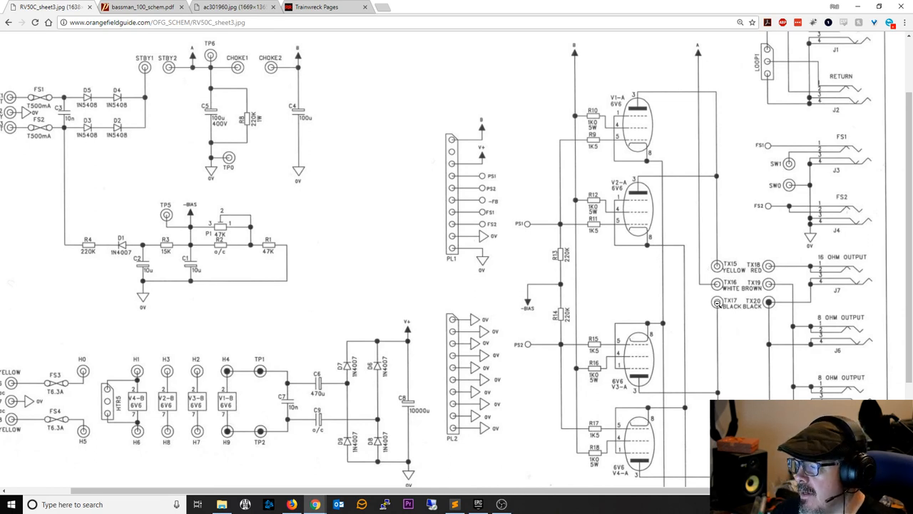